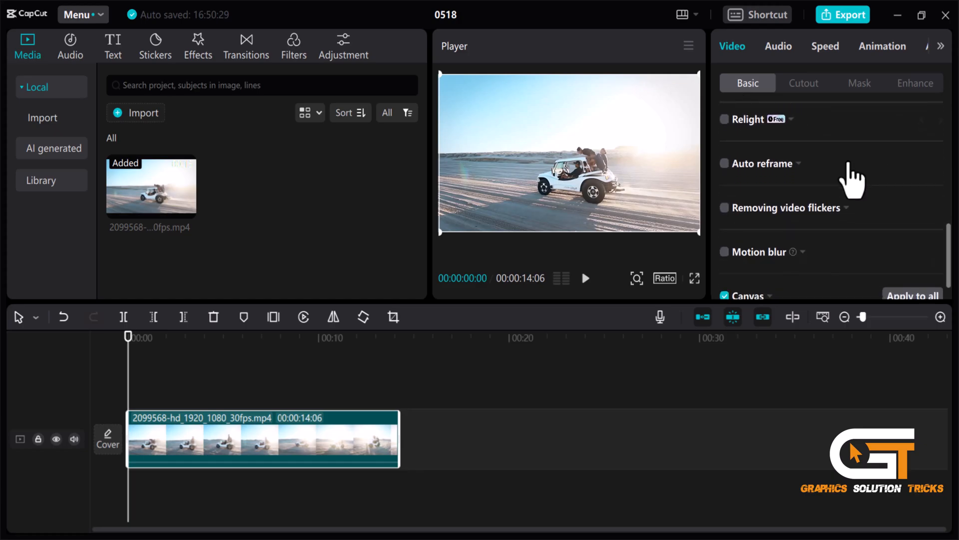
pyautogui.moveTo(737, 263)
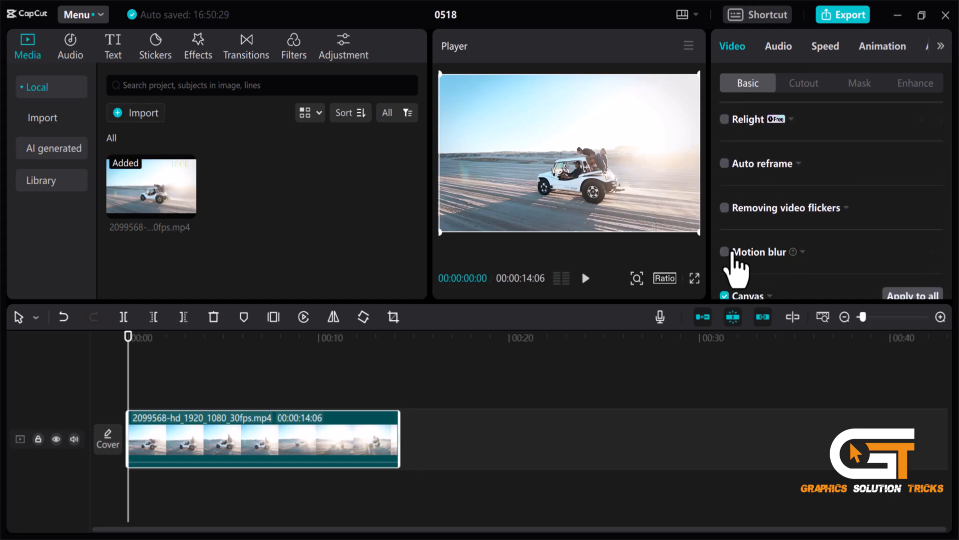
# Enable motion blur on the desert jeep clip and set Times to 4 times.
pyautogui.click(724, 251)
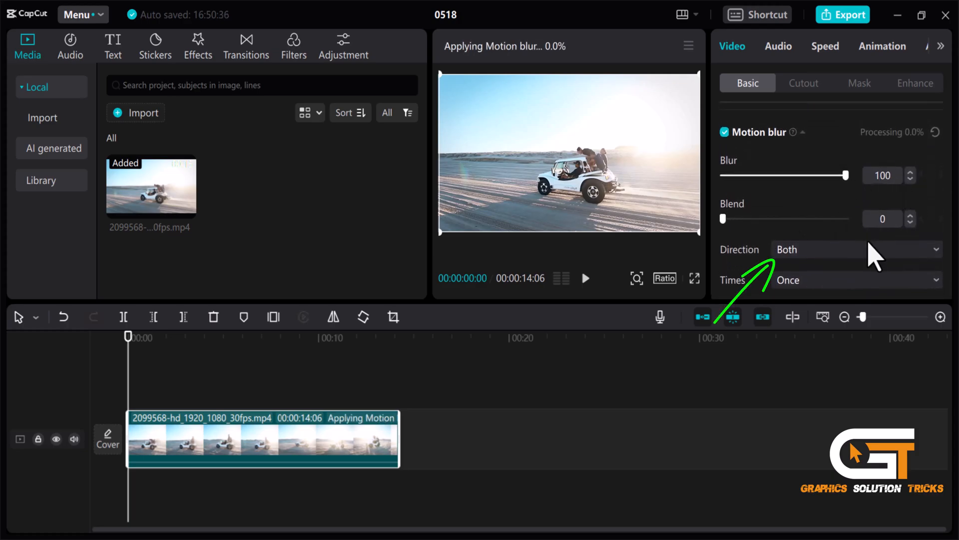
pyautogui.moveTo(863, 297)
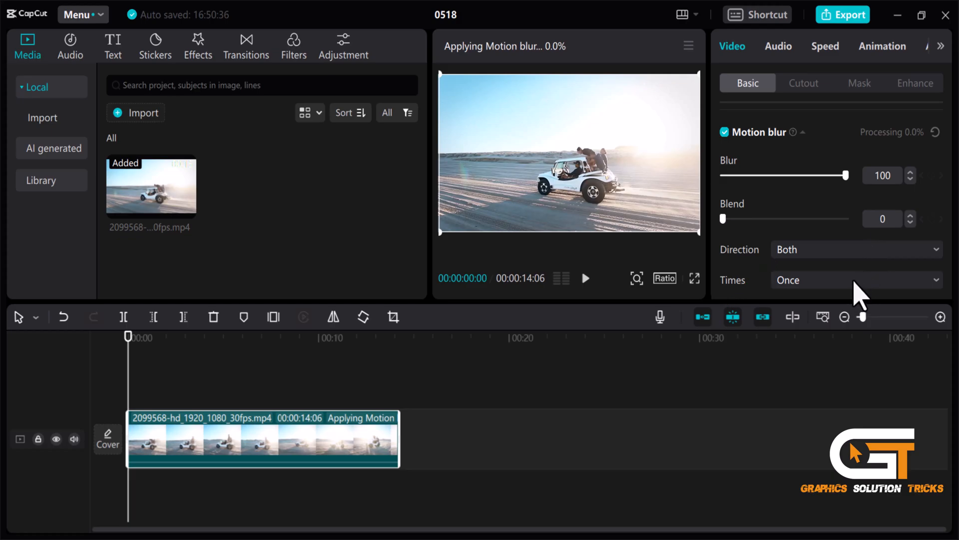
pyautogui.click(855, 280)
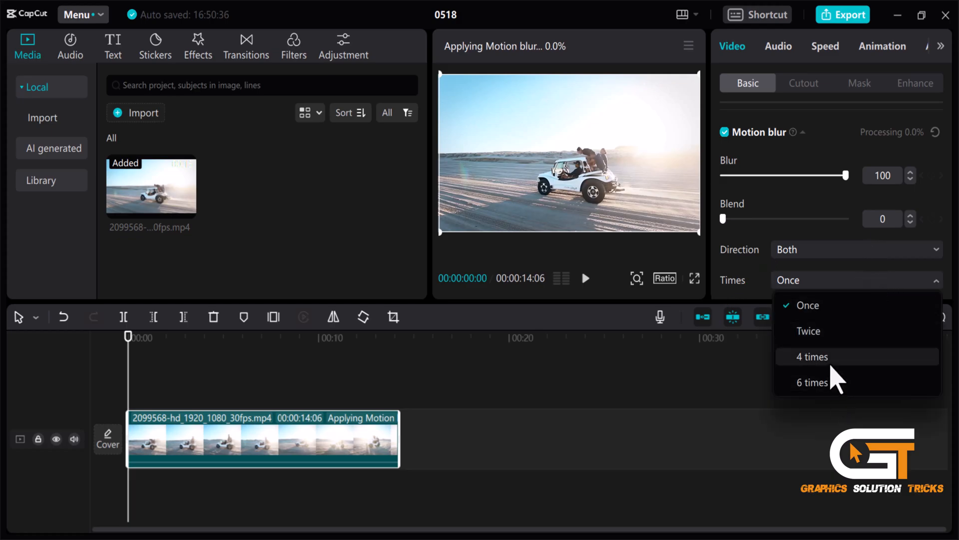
pyautogui.click(811, 356)
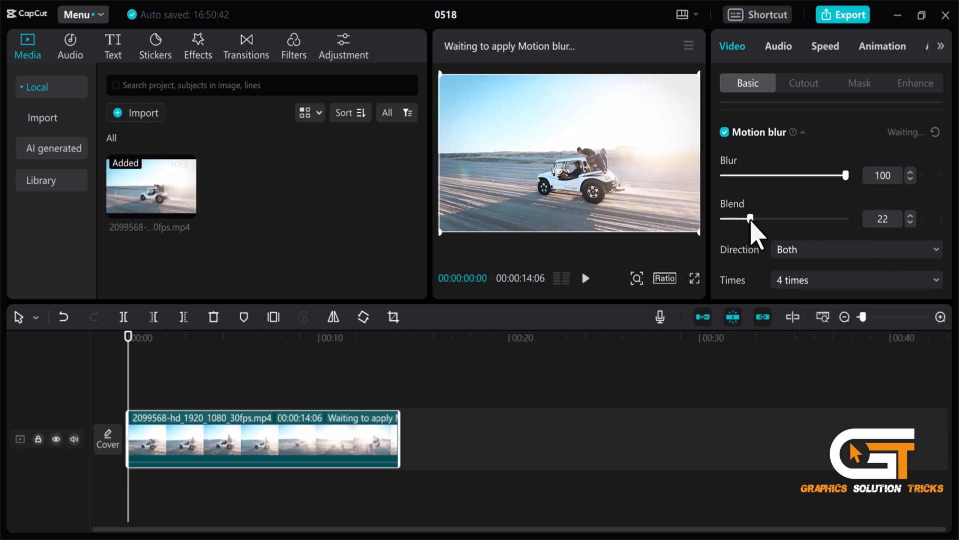
# Raise the motion blur Blend slider to 50.
pyautogui.moveTo(733, 218); pyautogui.dragTo(782, 219)
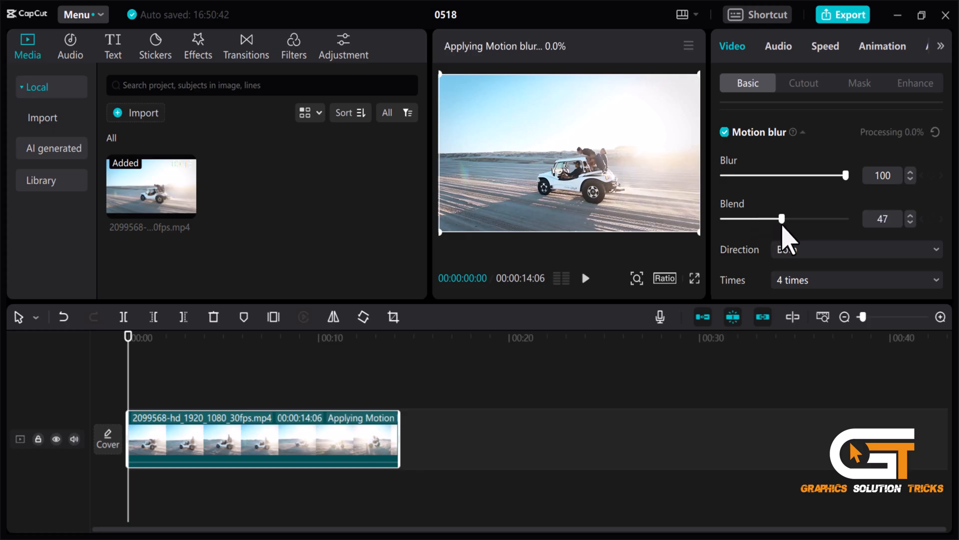
pyautogui.moveTo(780, 218); pyautogui.dragTo(788, 219)
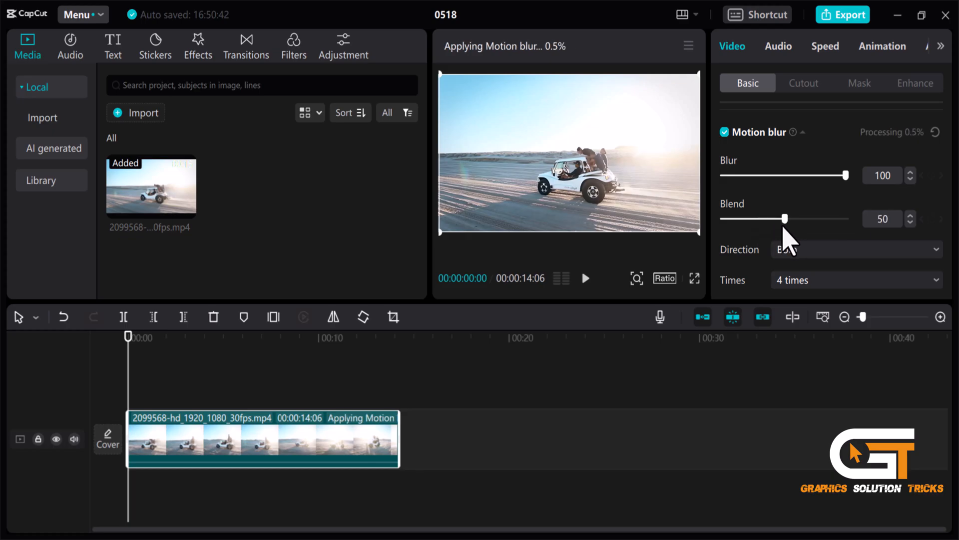